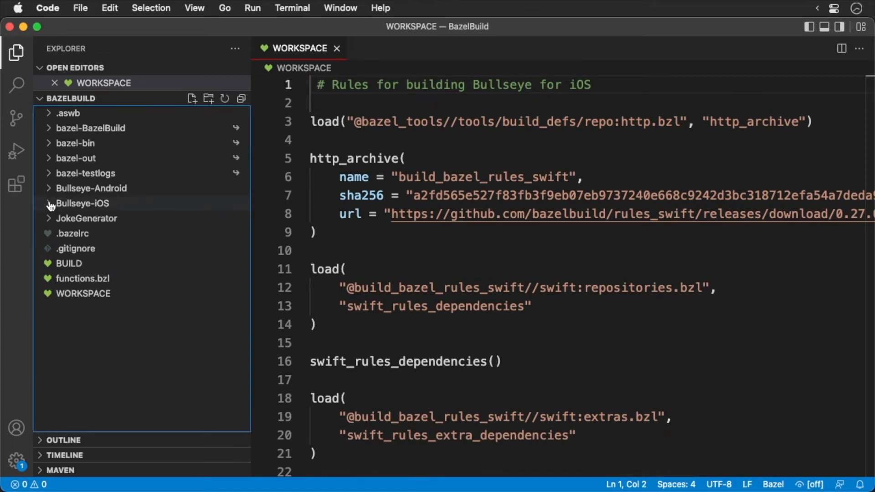
Step: Delete Bullseye.xcodeproj from Bullseye-iOS, leaving Bullseye, BullseyeTests and BUILD
{"action": "left_click", "coordinate": [82, 203]}
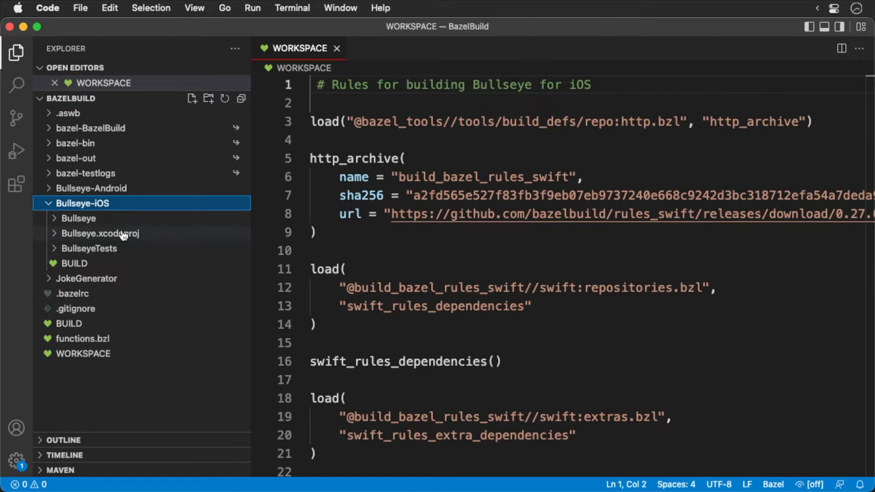
{"action": "right_click", "coordinate": [100, 233]}
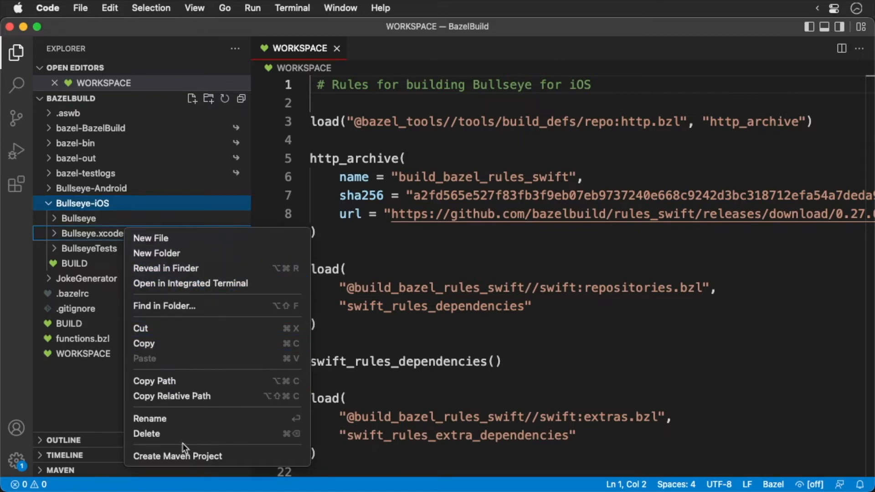
{"action": "left_click", "coordinate": [147, 433]}
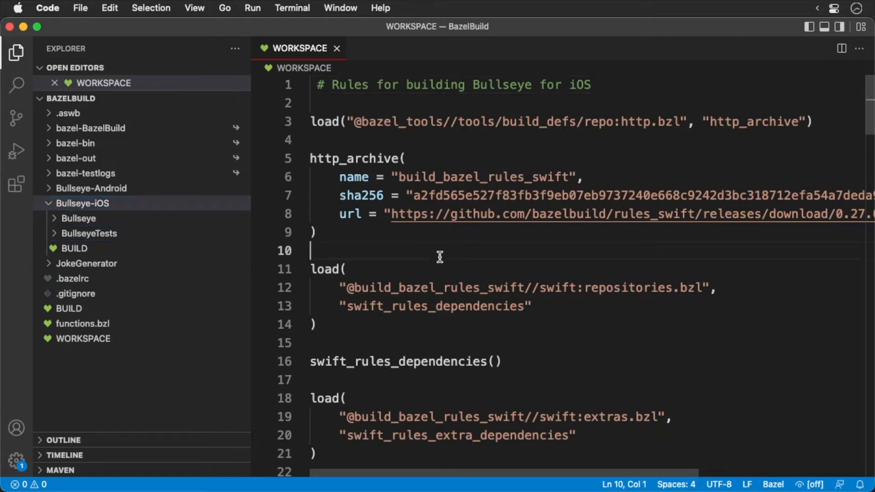
Step: Delete lines 4–17 of .bazelrc, keeping only the two build:dex lines
{"action": "left_click", "coordinate": [72, 293]}
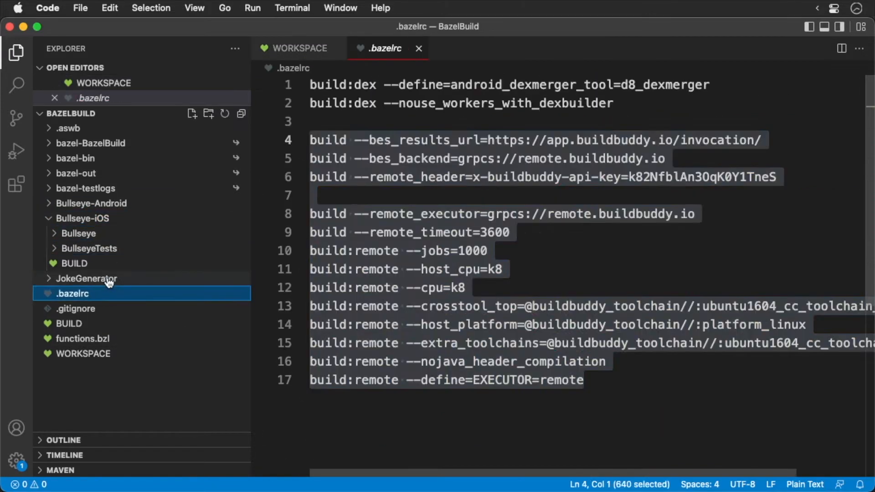
{"action": "key", "text": "Delete"}
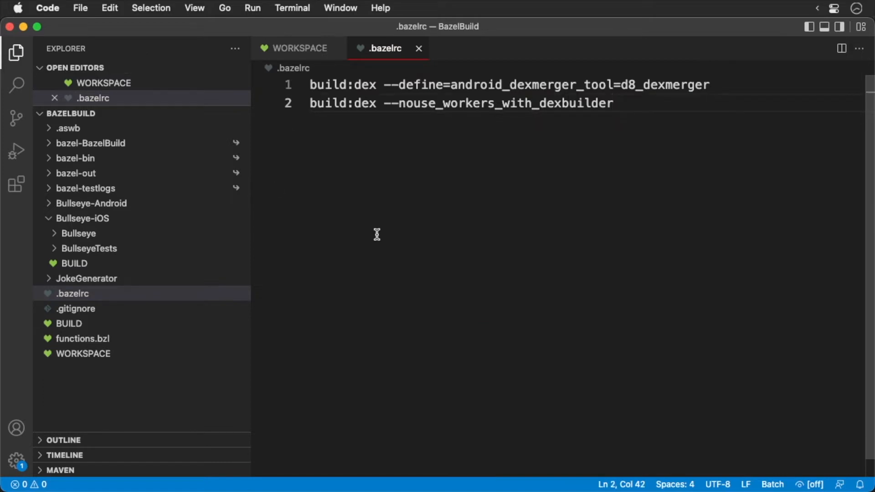
{"action": "mouse_move", "coordinate": [376, 209]}
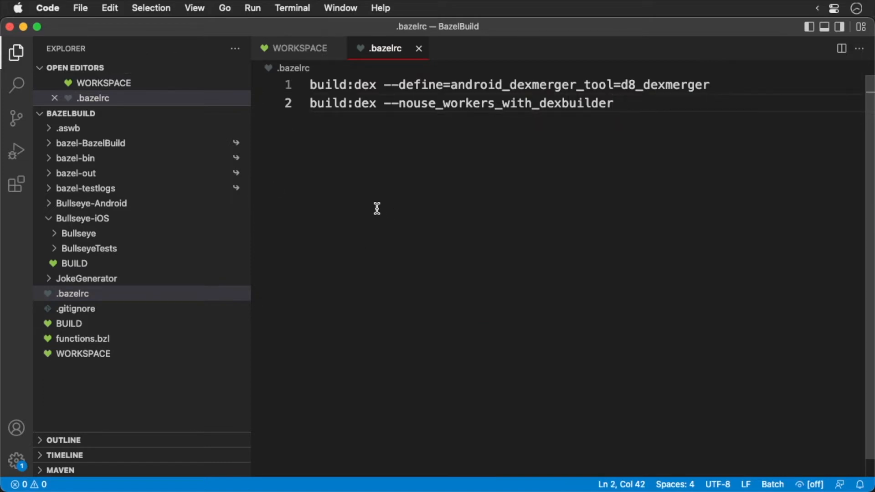
Step: Append a '# Xcodeproj rules' http_archive named com_github_buildbuddy_io_rules_xcodeproj to WORKSPACE
{"action": "left_click", "coordinate": [298, 48]}
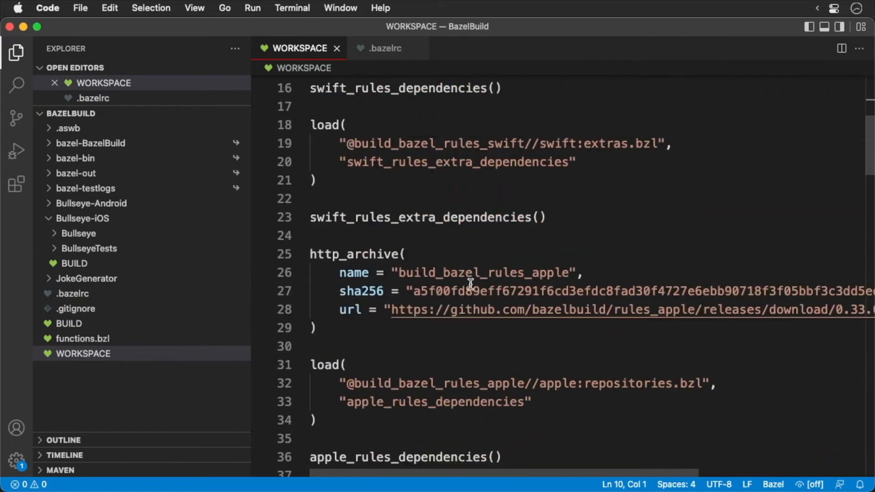
{"action": "scroll", "scroll_direction": "down", "scroll_amount": 3}
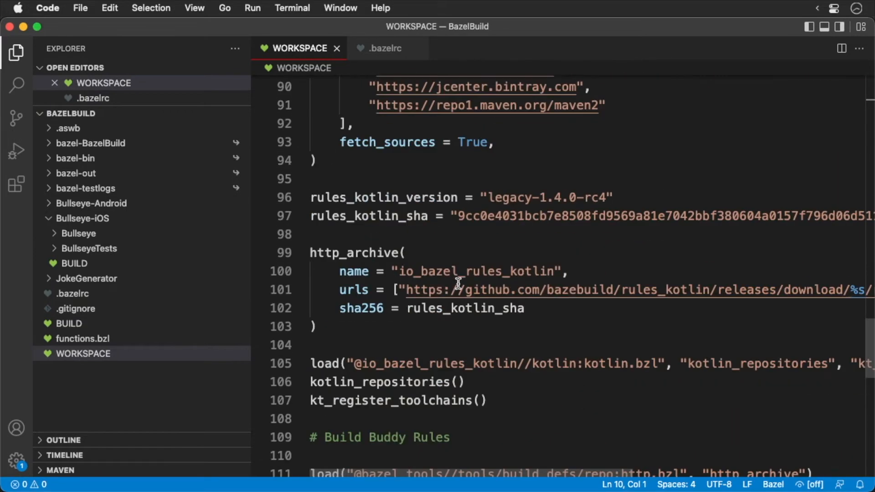
{"action": "scroll", "scroll_direction": "down", "scroll_amount": 3}
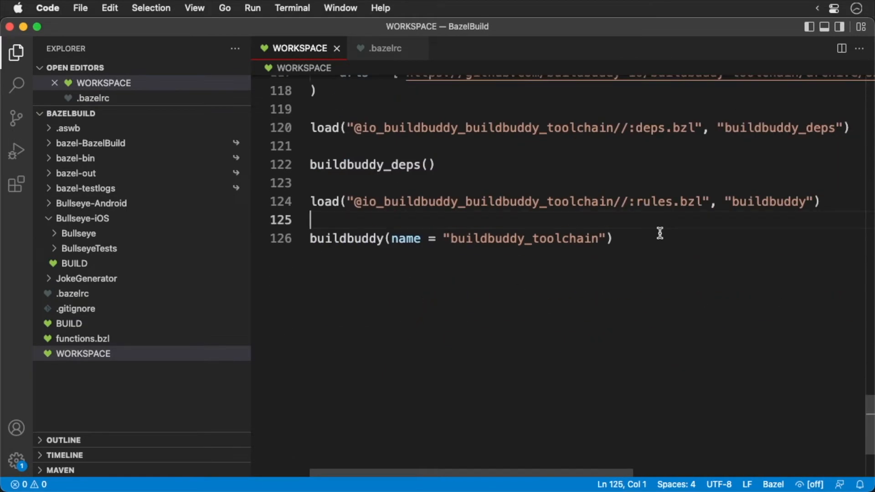
{"action": "key", "text": "Enter"}
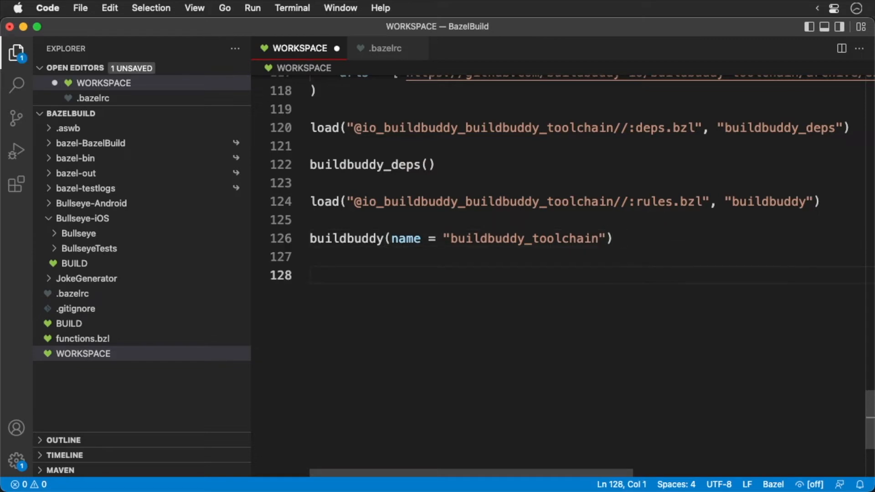
{"action": "type", "text": "# Xcodeproj rules"}
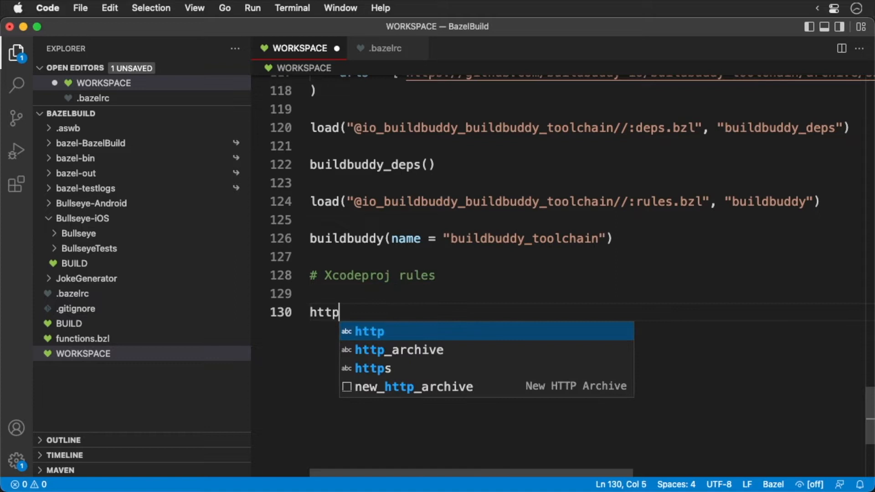
{"action": "left_click", "coordinate": [399, 350]}
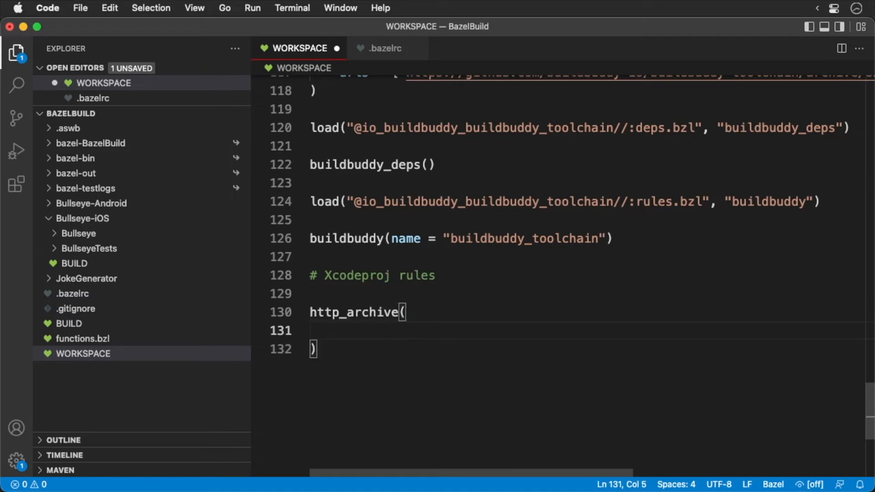
{"action": "type", "text": "name = \"com_git"}
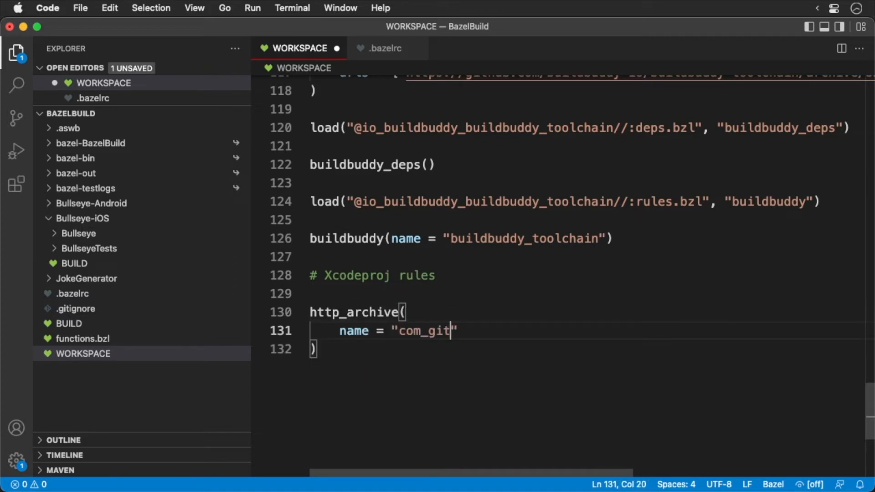
{"action": "type", "text": "hub_buildbuddy"}
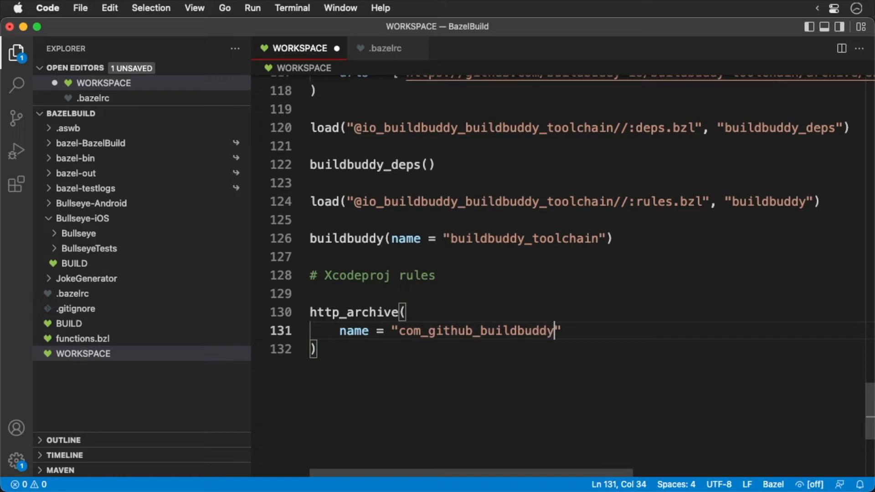
{"action": "type", "text": "_io_rules_x"}
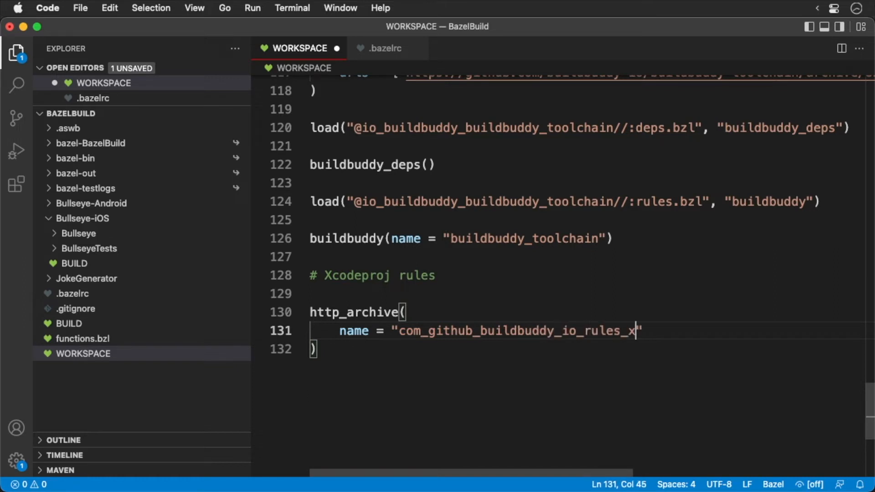
{"action": "type", "text": "codeproj"}
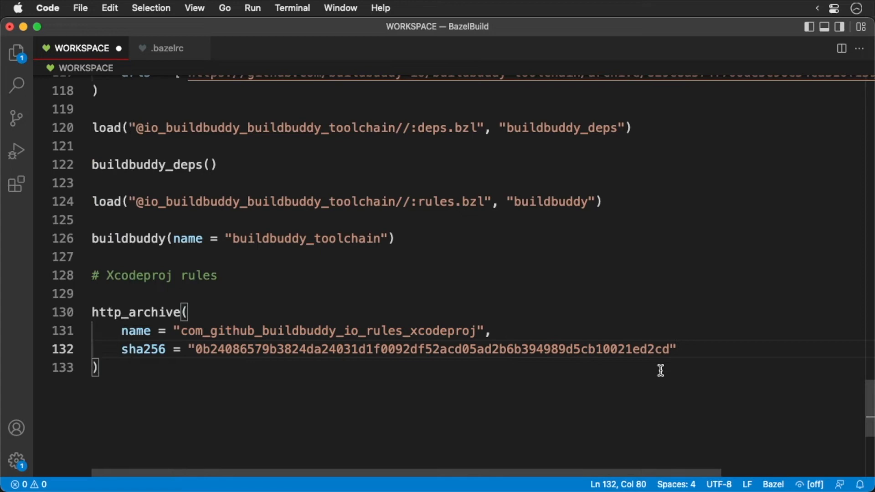
Step: Add the rules_xcodeproj strip_prefix and github.com/buildbuddy-io/rules_xcodeproj archive URL
{"action": "type", "text": "strip_prefix = \"ru\""}
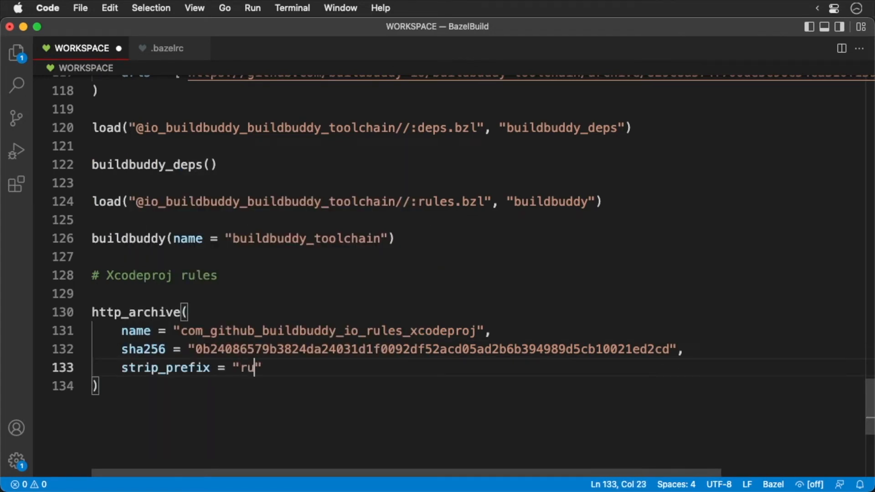
{"action": "type", "text": "les_xcodeproj-df53dd2f7d9d5be218e9016537927bd26cc37594"}
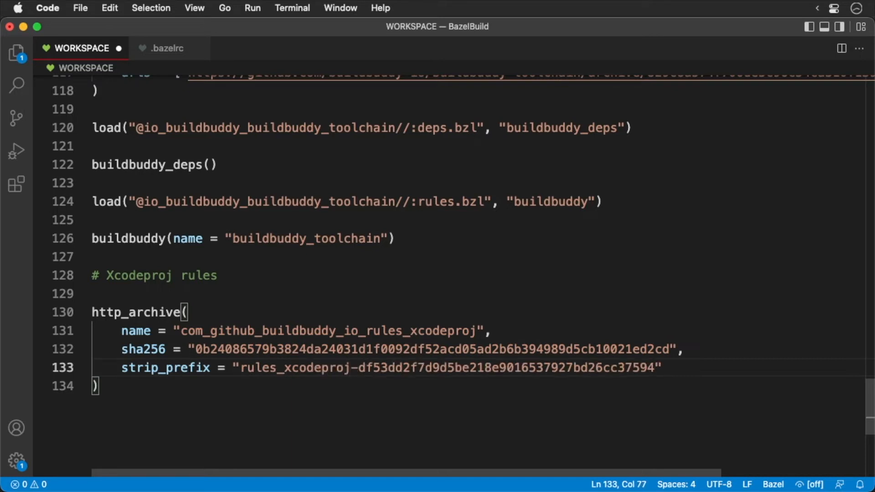
{"action": "key", "text": "Enter"}
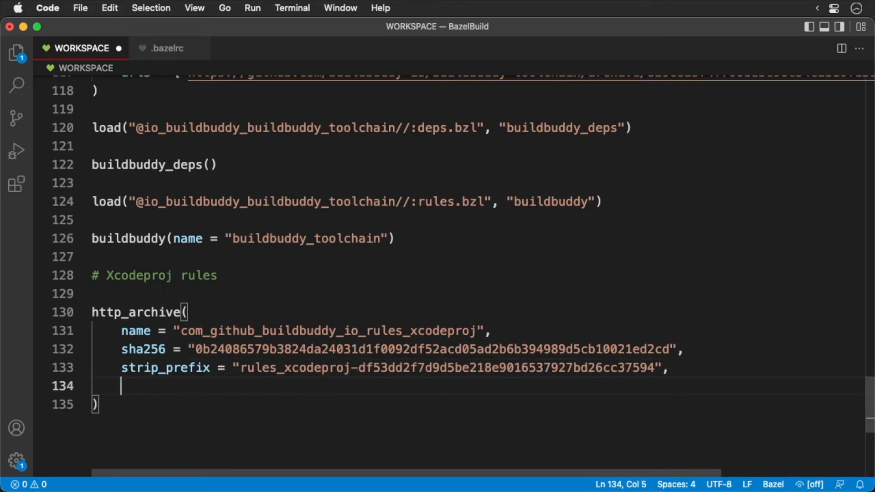
{"action": "type", "text": "urls = [\"https://git"}
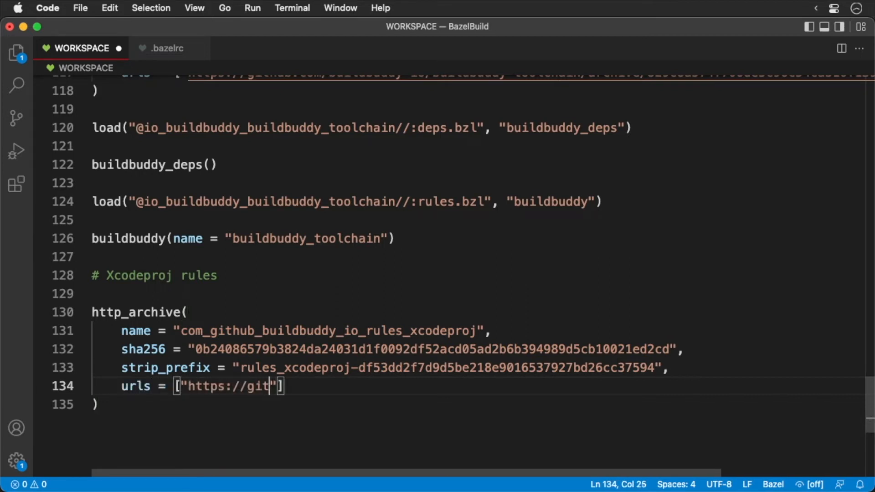
{"action": "type", "text": "hub.com/buildbuddy-io"}
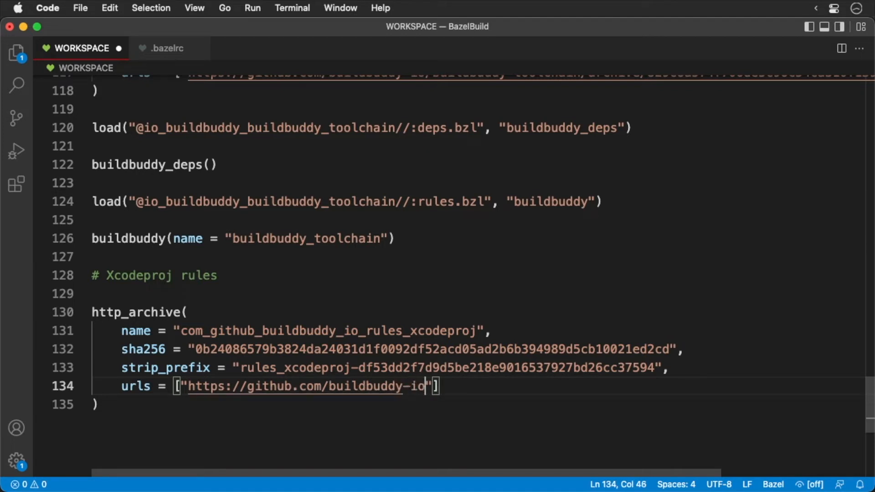
{"action": "type", "text": "/rules_xcod"}
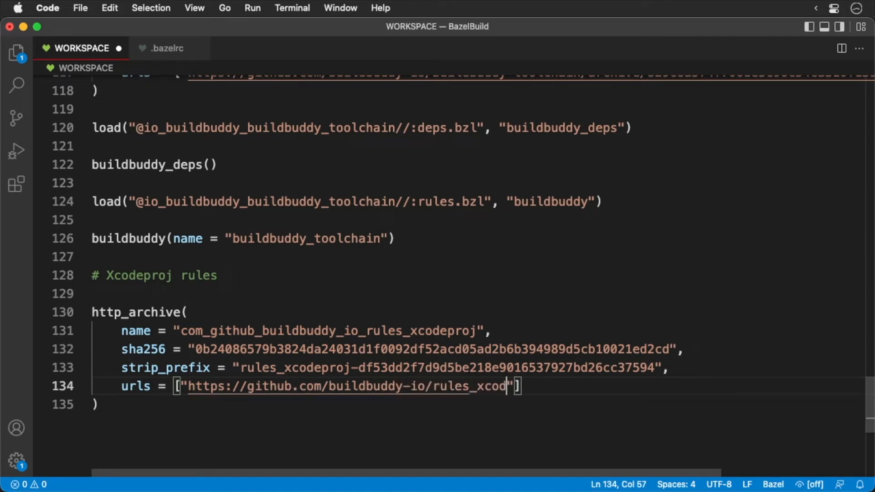
{"action": "type", "text": "eproj/archive"}
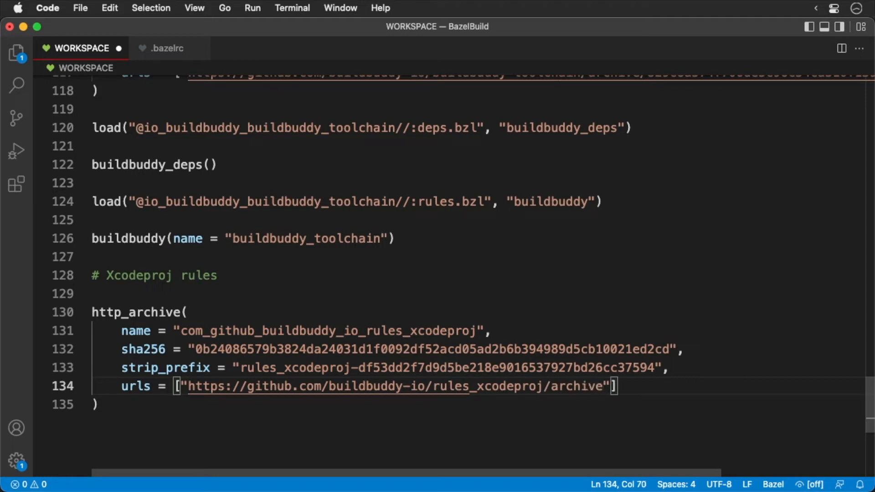
{"action": "type", "text": "/"}
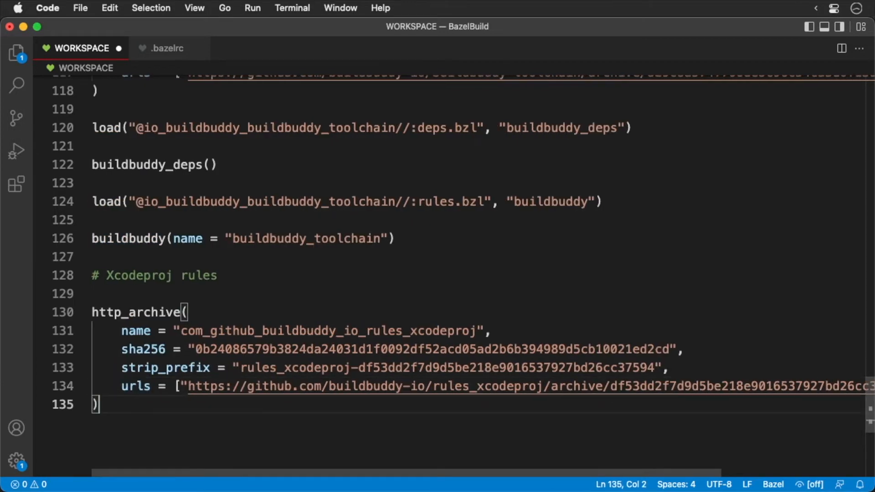
Step: Load xcodeproj_rules_dependencies from rules_xcodeproj's repositories.bzl and call it
{"action": "type", "text": "load()"}
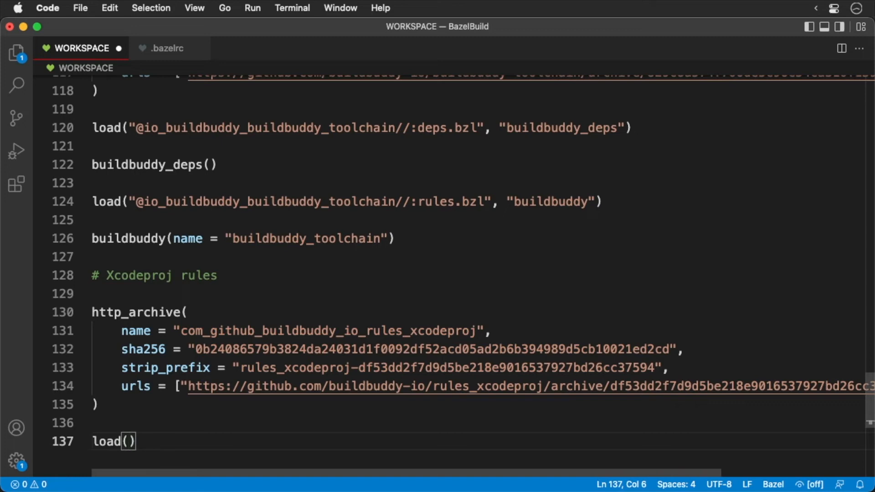
{"action": "type", "text": "\"@com_g"}
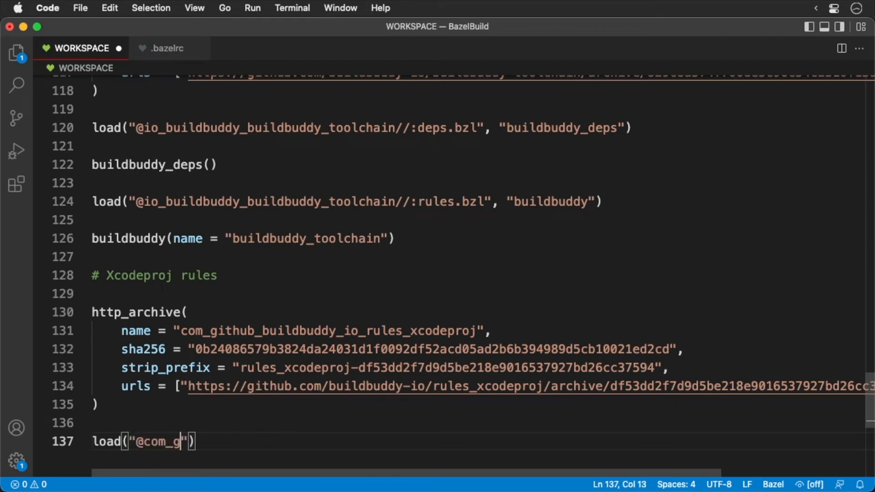
{"action": "type", "text": "ithub_buildbu"}
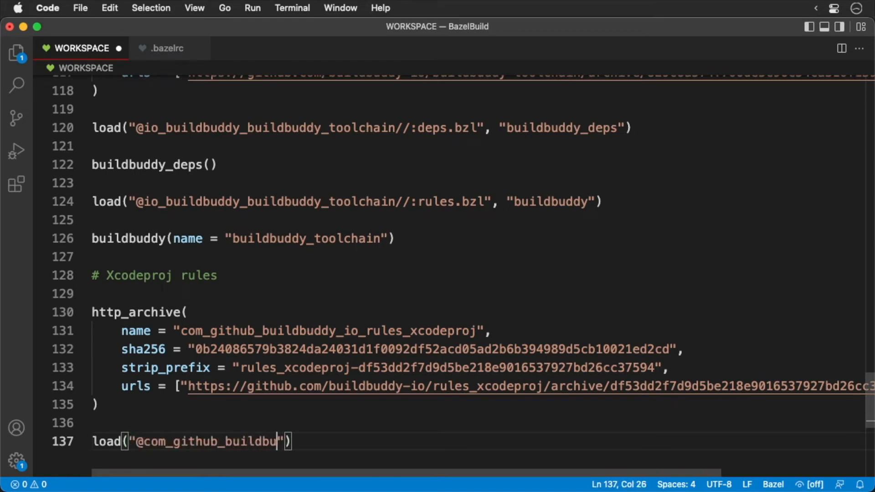
{"action": "type", "text": "ddy_io_rules_xcodeproj//"}
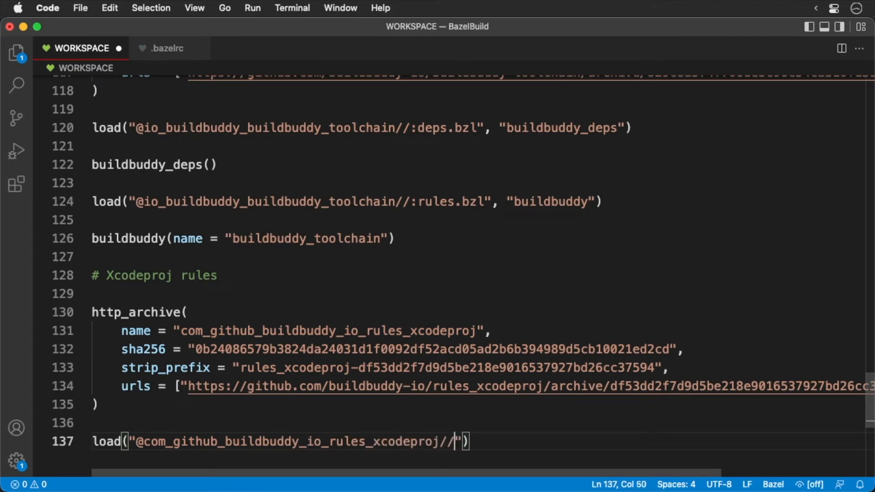
{"action": "type", "text": "xcodeproj"}
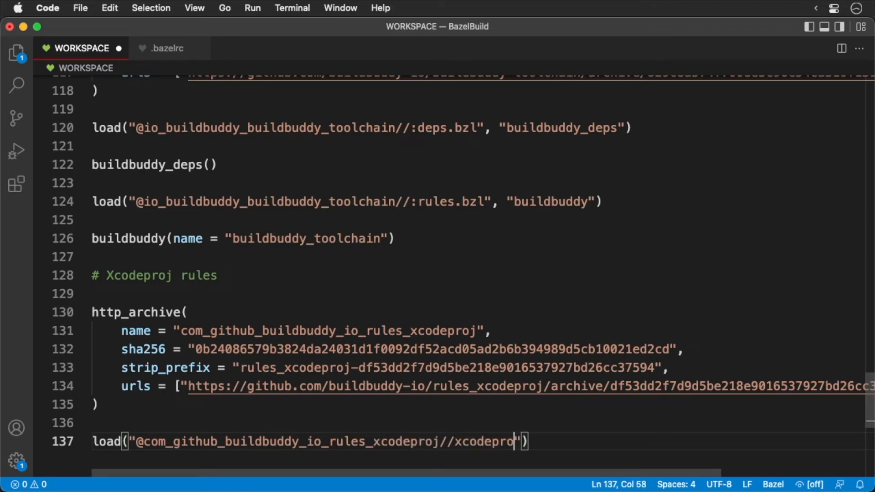
{"action": "type", "text": ":reposito"}
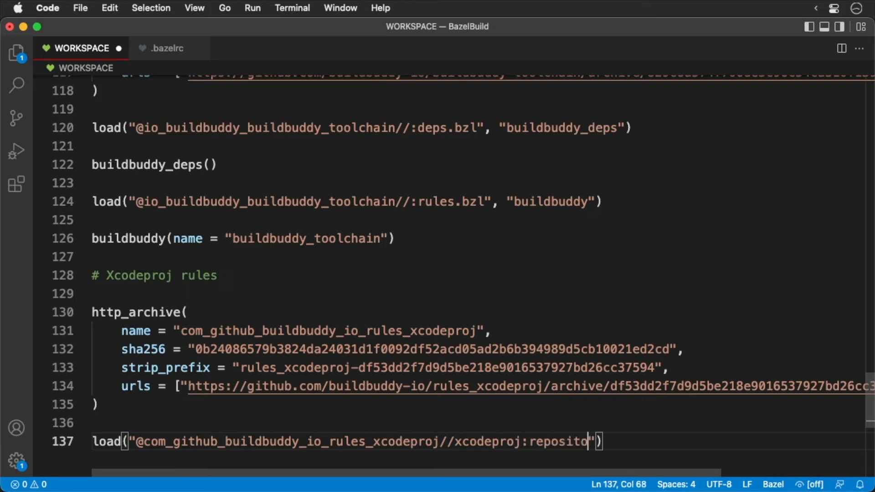
{"action": "type", "text": "ries.bzl"}
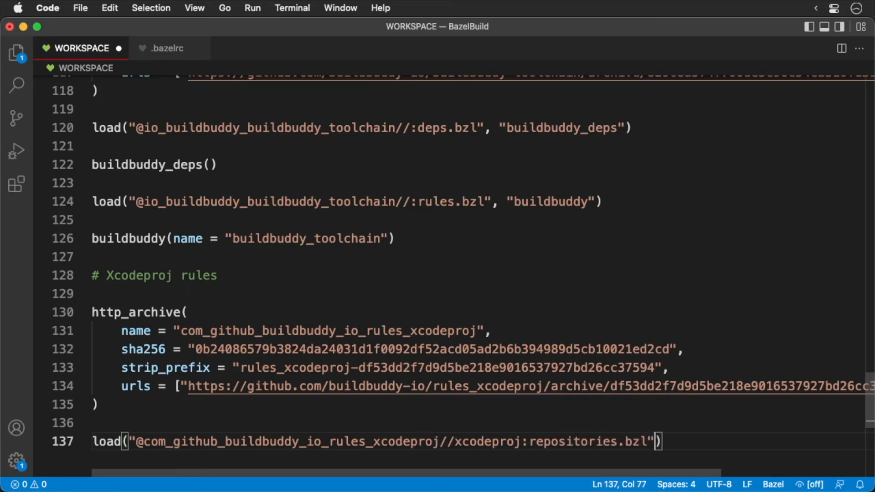
{"action": "type", "text": ", \"xcodeproj_rules_dependencie"}
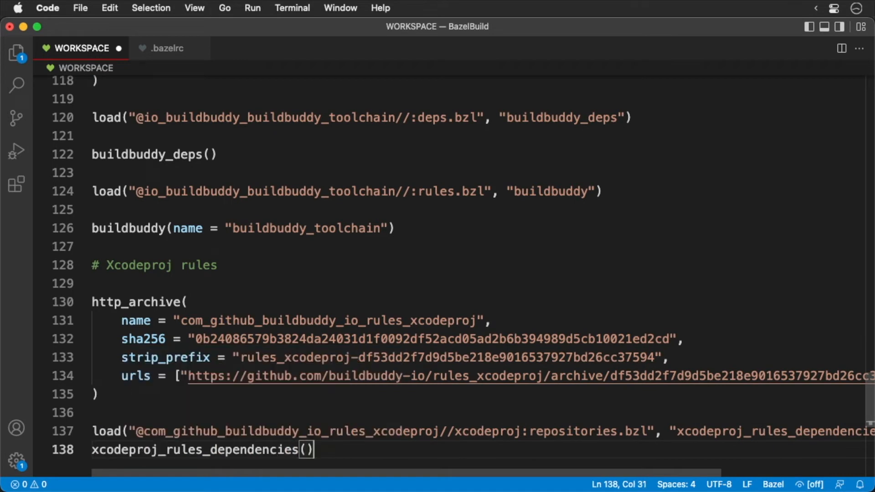
{"action": "scroll", "scroll_direction": "down", "scroll_amount": 3}
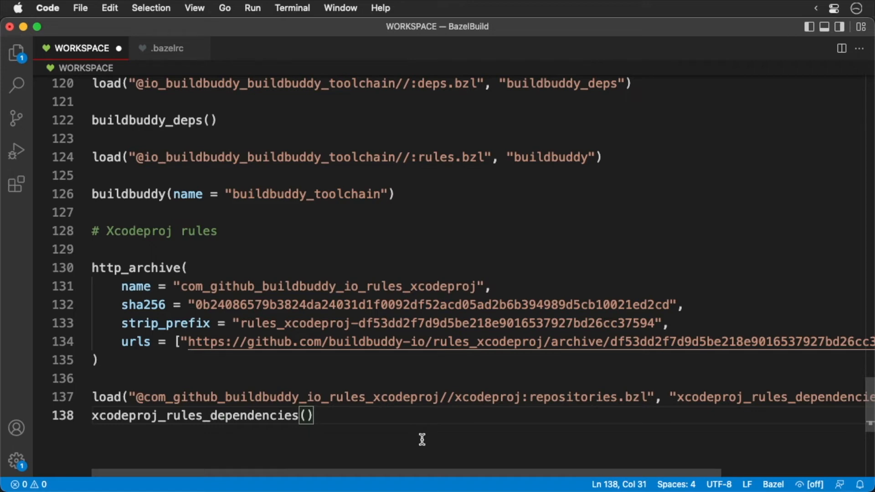
{"action": "left_click", "coordinate": [16, 52]}
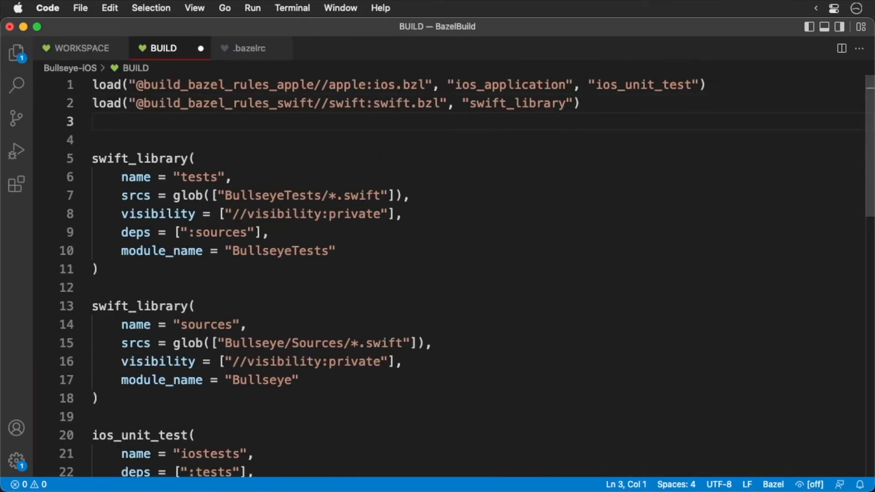
Step: Add a third BUILD load line importing "xcodeproj" from rules_xcodeproj's xcodeproj.bzl
{"action": "type", "text": "load(\"\")"}
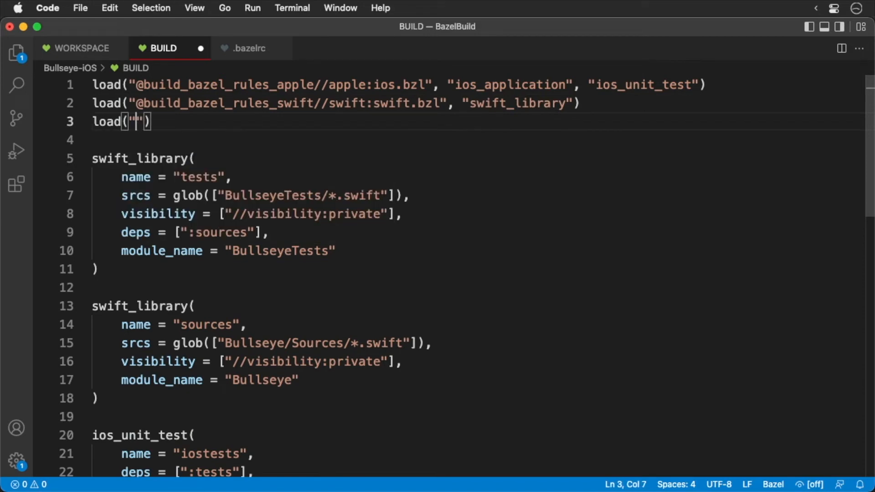
{"action": "type", "text": "@com_git"}
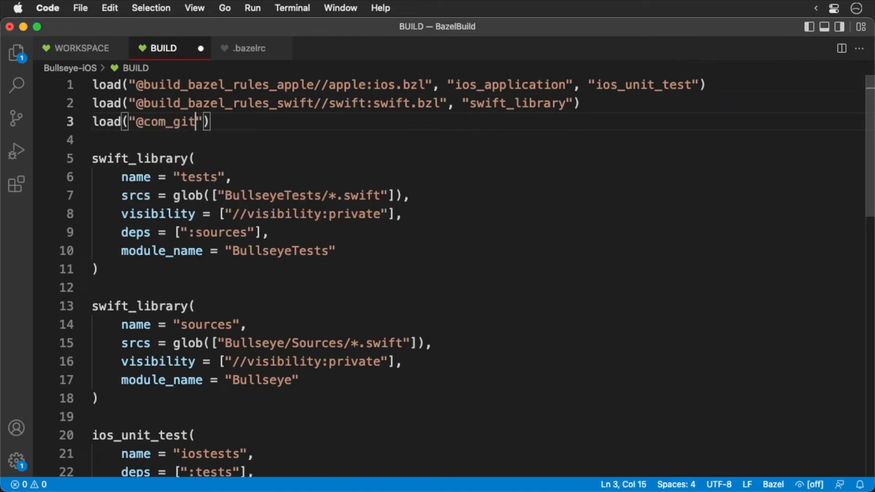
{"action": "type", "text": "hub_buildbuddy"}
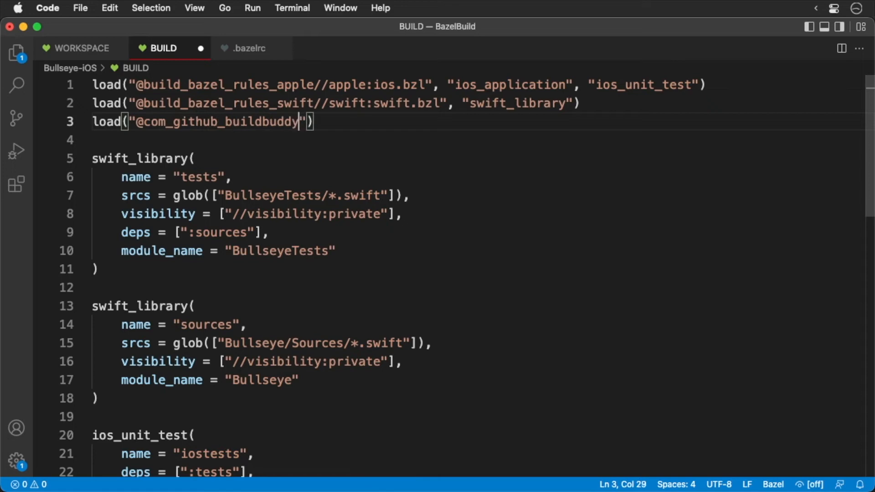
{"action": "type", "text": "_io_rules_xcodepr"}
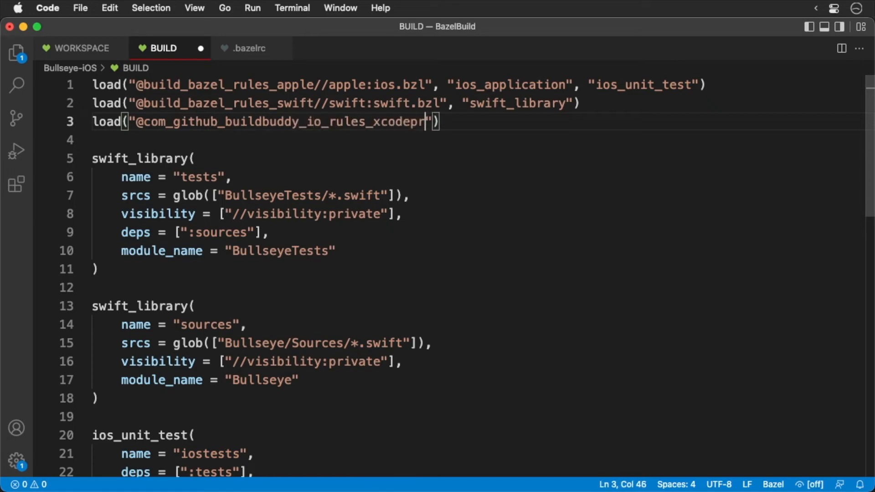
{"action": "type", "text": "//xcodeproj:xc"}
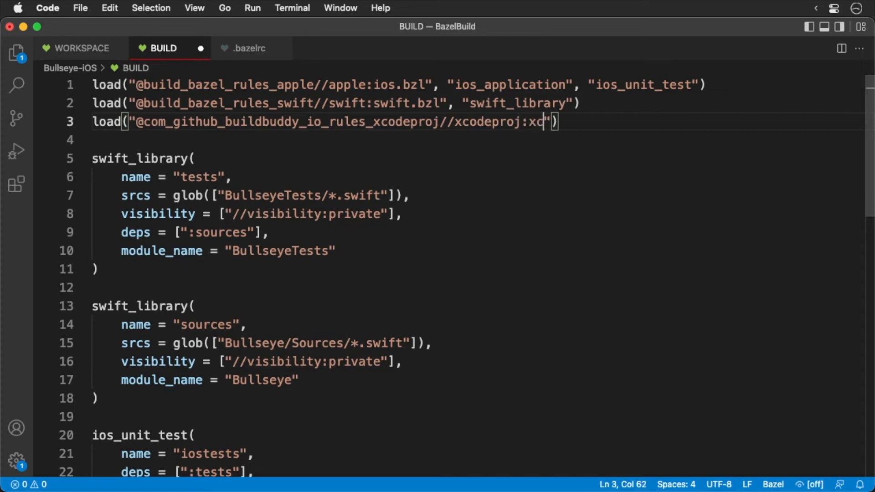
{"action": "type", "text": "odeproj.bz"}
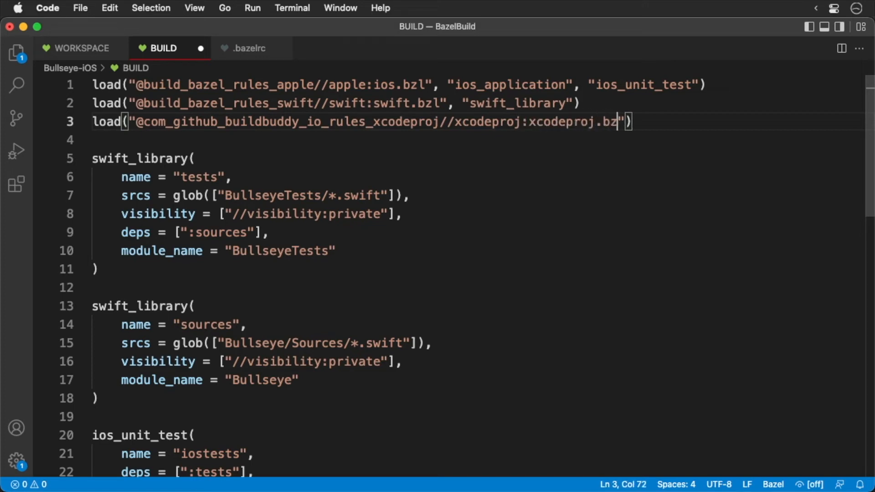
{"action": "type", "text": ", \"xcode"}
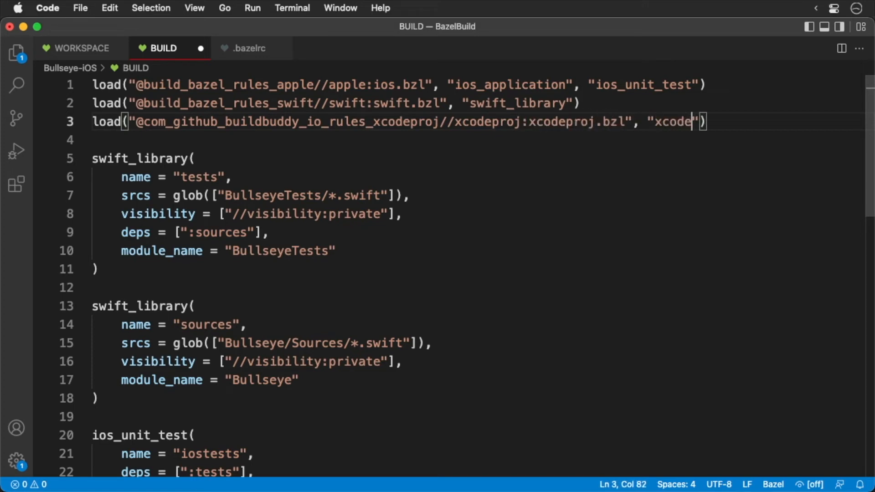
{"action": "type", "text": "proj"}
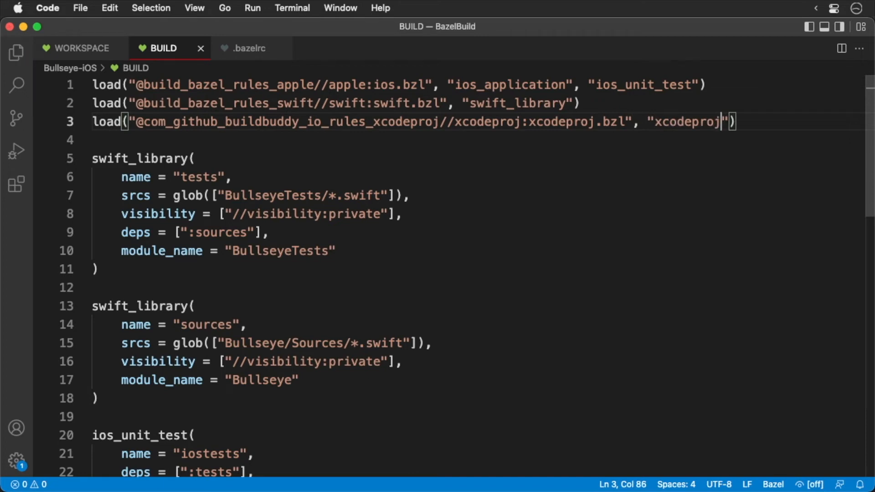
Step: Append xcodeproj(name "xcodeproj", project_name "Bullseye", targets [":yourfirstapp"]) to BUILD
{"action": "scroll", "scroll_direction": "down", "scroll_amount": 3}
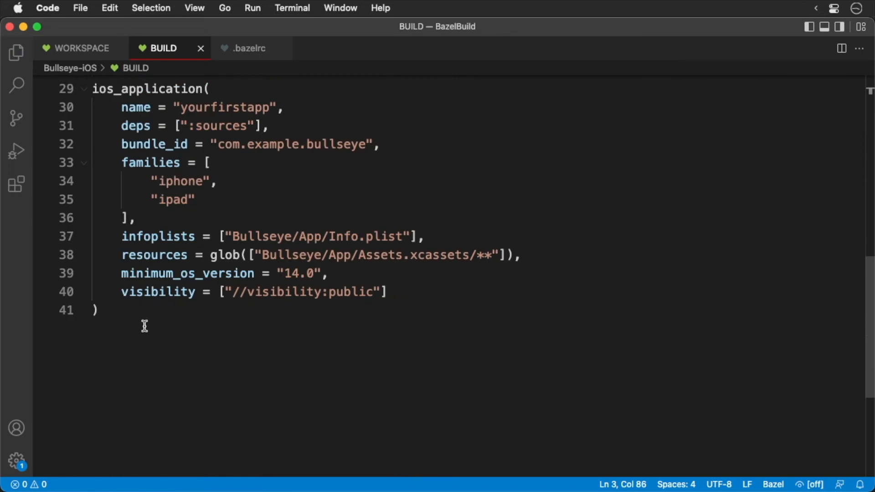
{"action": "type", "text": "xcodeproj"}
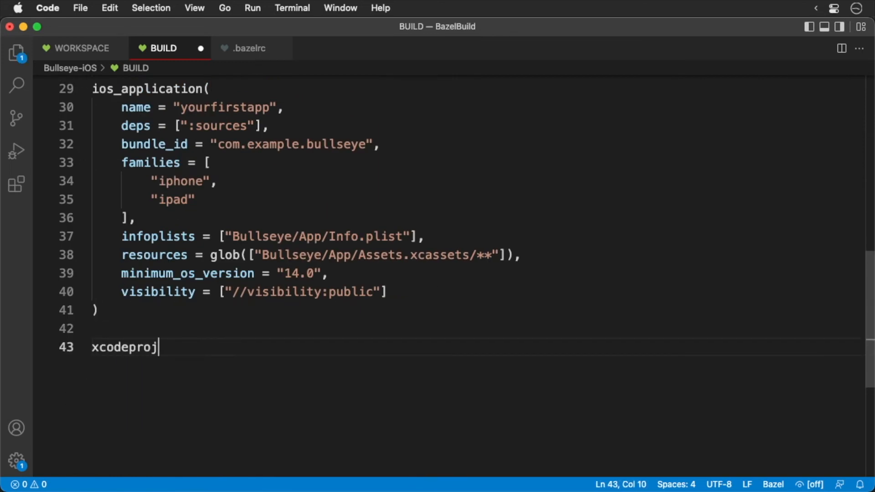
{"action": "type", "text": "("}
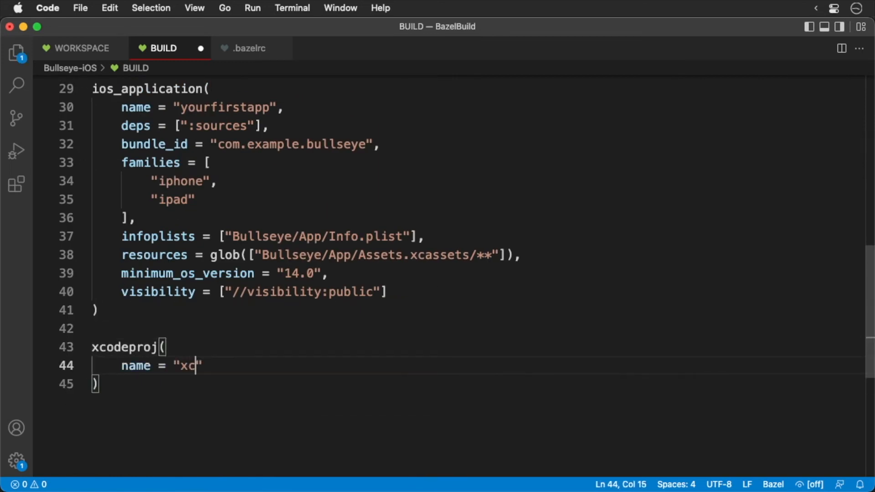
{"action": "type", "text": "odeproj\","}
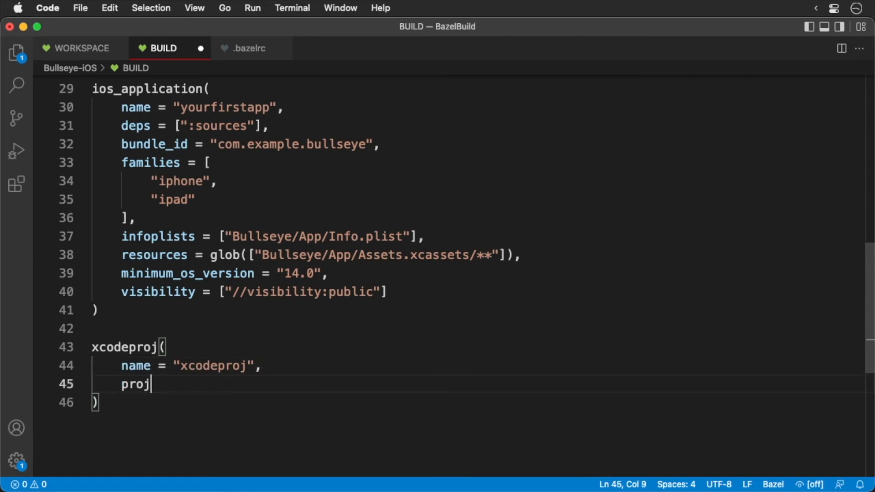
{"action": "type", "text": "ect_name = \"\""}
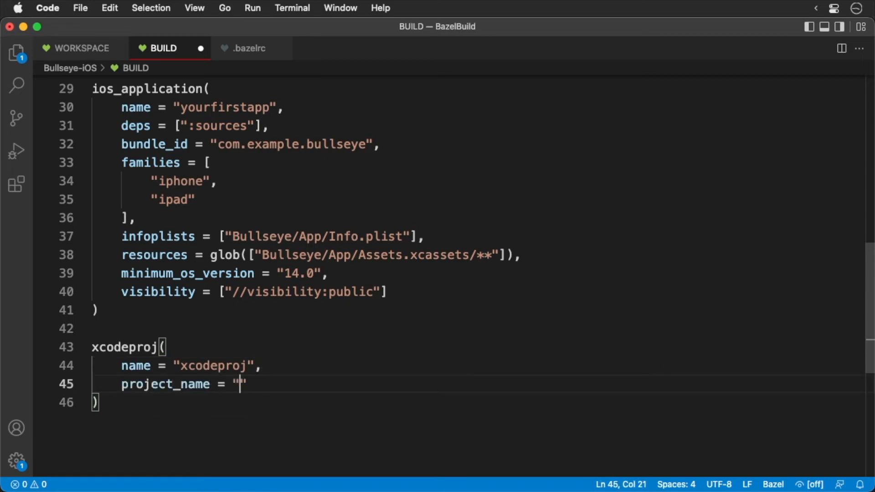
{"action": "type", "text": "Bullseye\","}
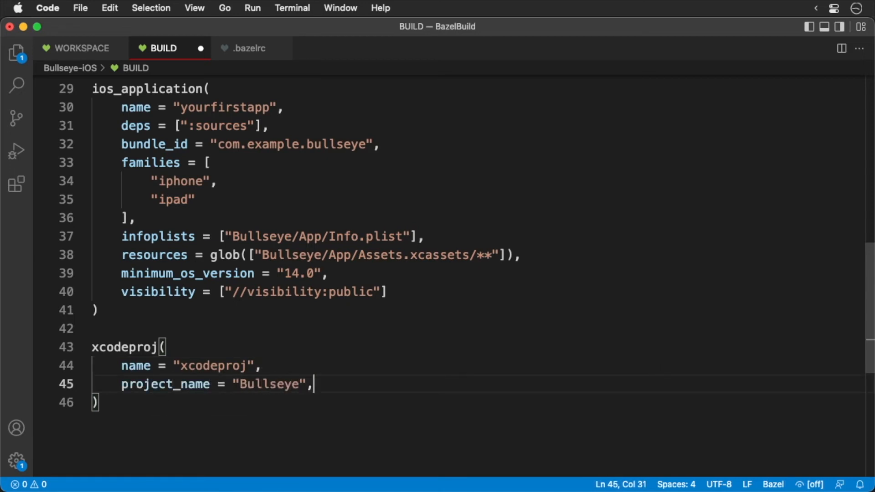
{"action": "type", "text": "targets ="}
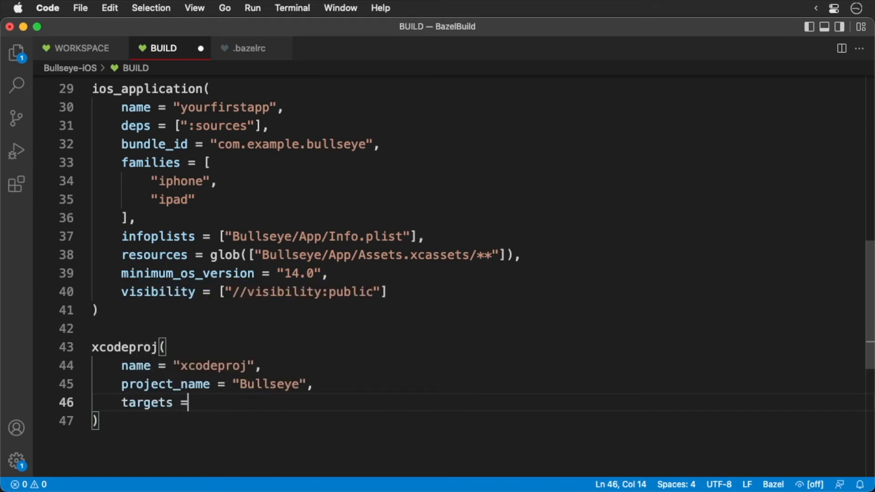
{"action": "type", "text": "[\"\"]"}
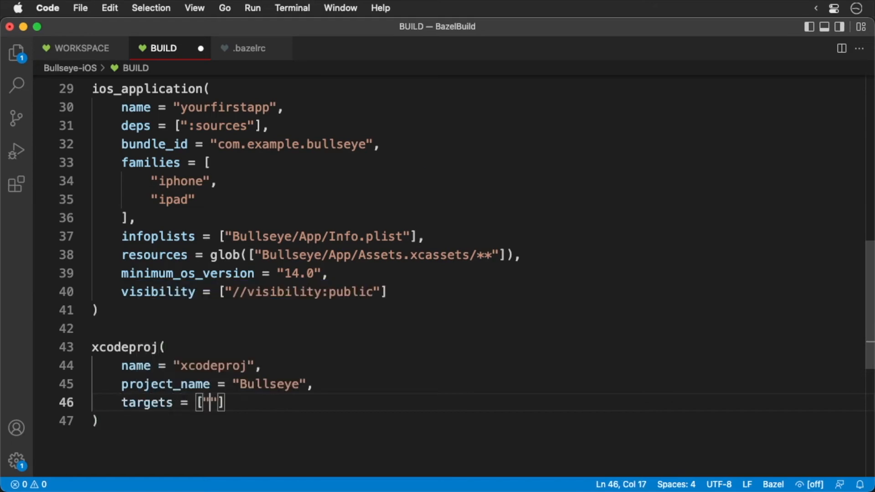
{"action": "type", "text": ":yourfirstapp"}
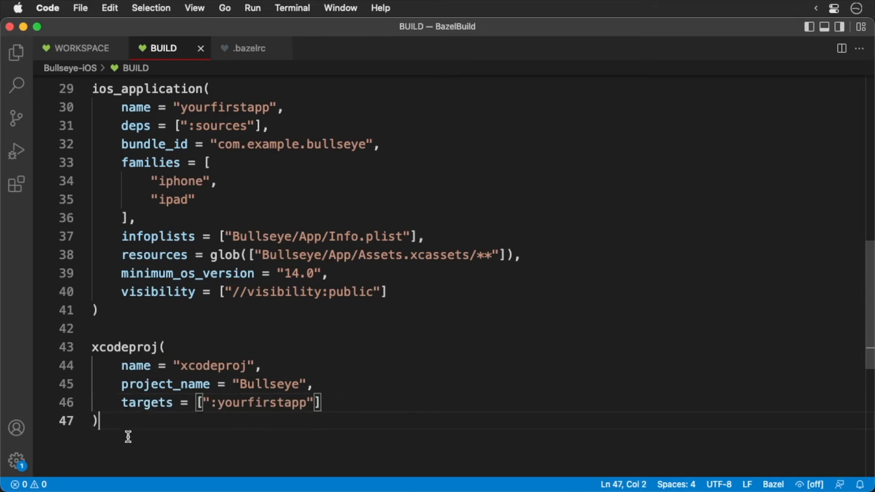
Step: Run bazel run //Bullseye-iOS:xcodeproj in an integrated terminal
{"action": "left_click", "coordinate": [193, 8]}
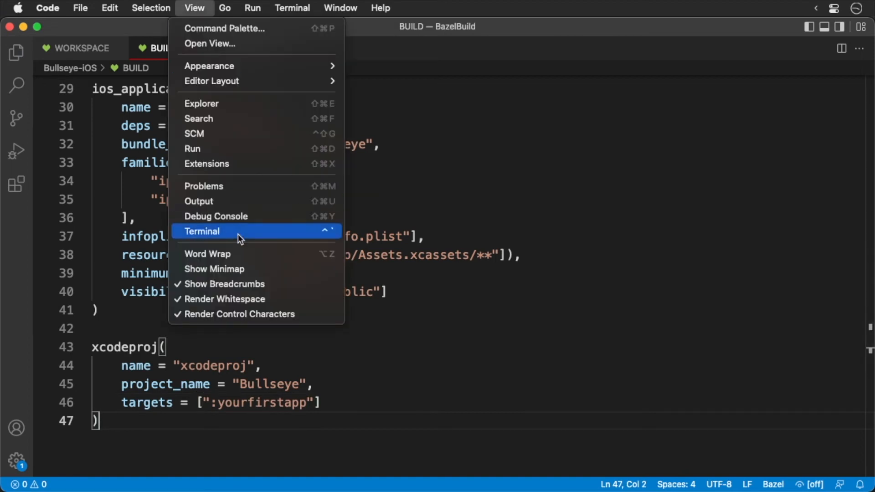
{"action": "left_click", "coordinate": [201, 231]}
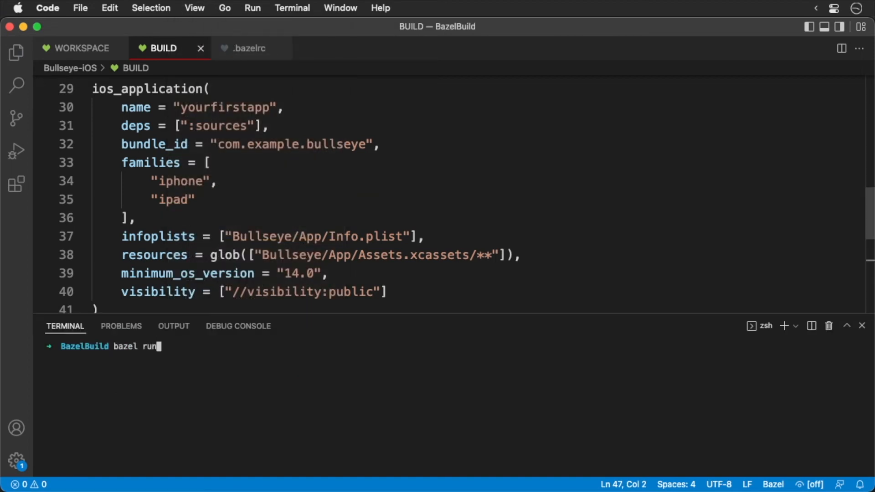
{"action": "type", "text": "//Bullseye-iOS:"}
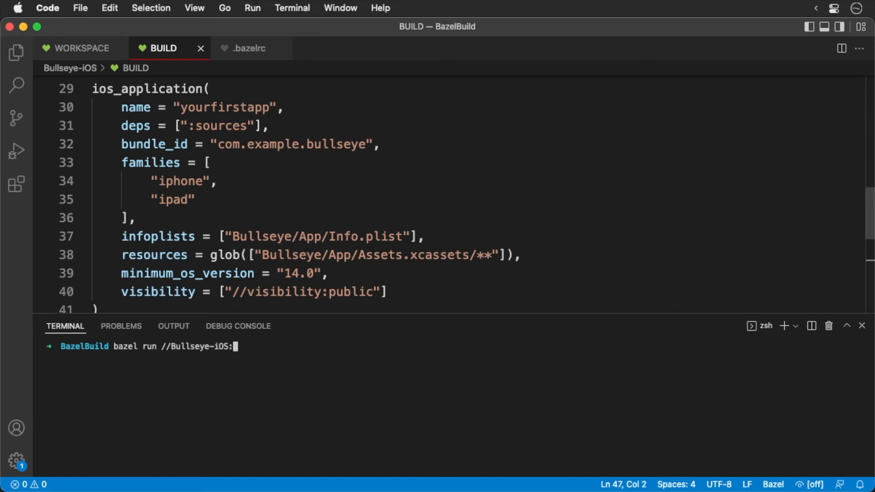
{"action": "type", "text": "xcodeproj"}
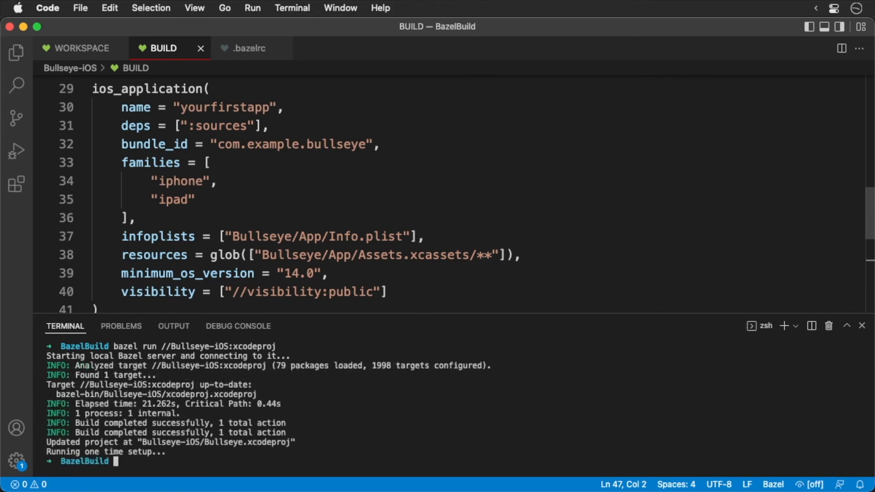
Step: Reveal the generated Bullseye.xcodeproj in Finder and open it in Xcode
{"action": "left_click", "coordinate": [17, 52]}
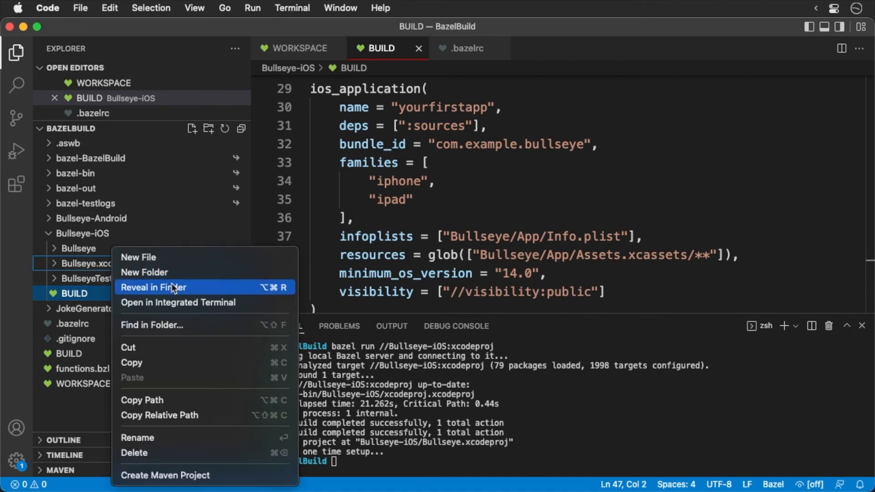
{"action": "left_click", "coordinate": [153, 287]}
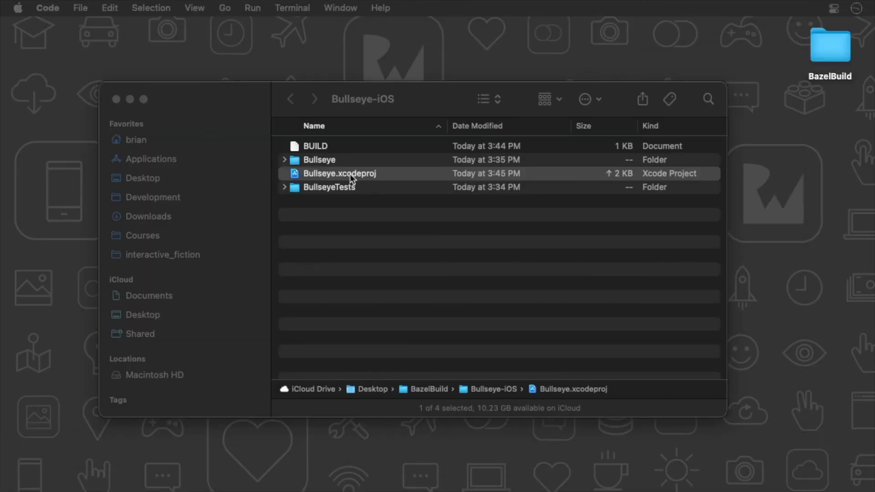
{"action": "double_click", "coordinate": [339, 173]}
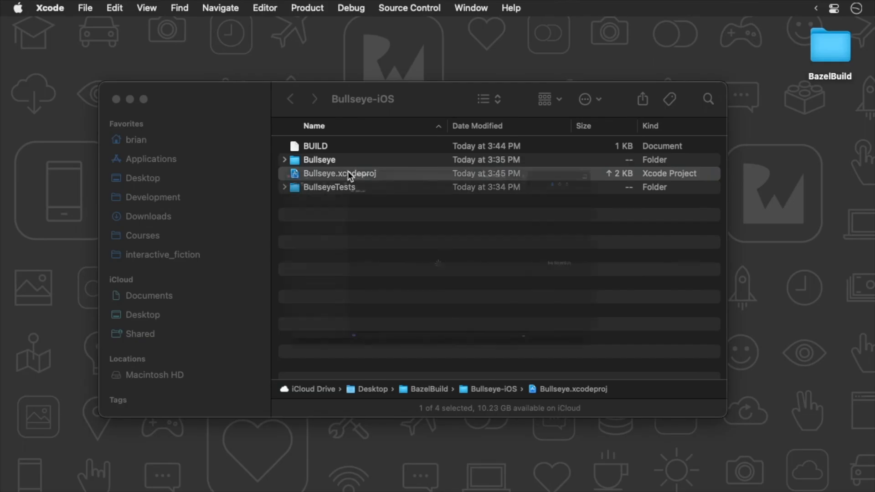
{"action": "double_click", "coordinate": [340, 173]}
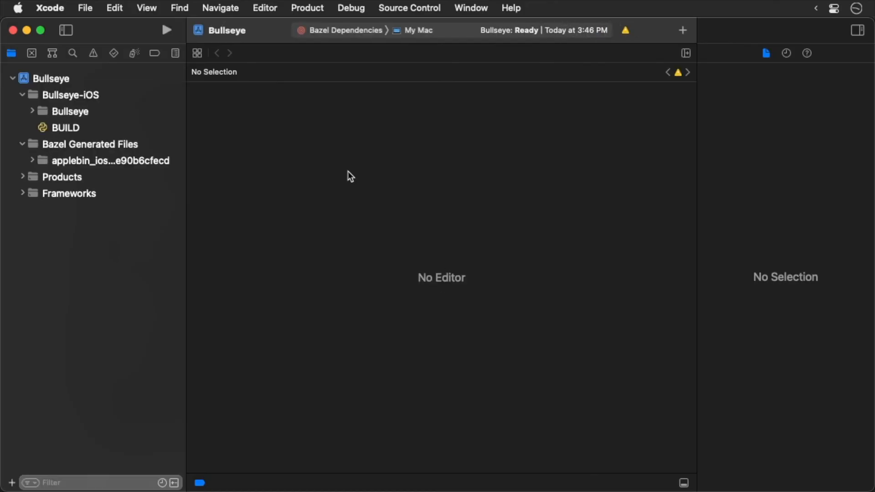
Step: Choose the yourfirstapp scheme with iPhone 13 Pro destination and run it
{"action": "left_click", "coordinate": [340, 30]}
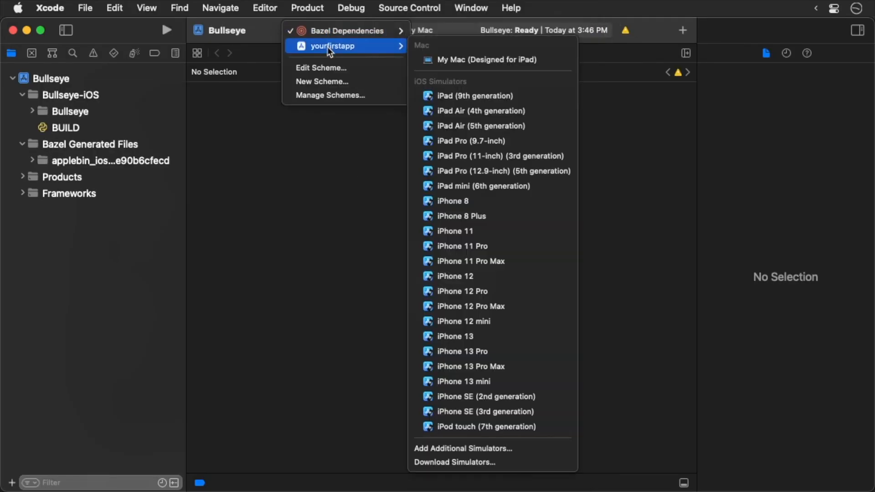
{"action": "left_click", "coordinate": [462, 351]}
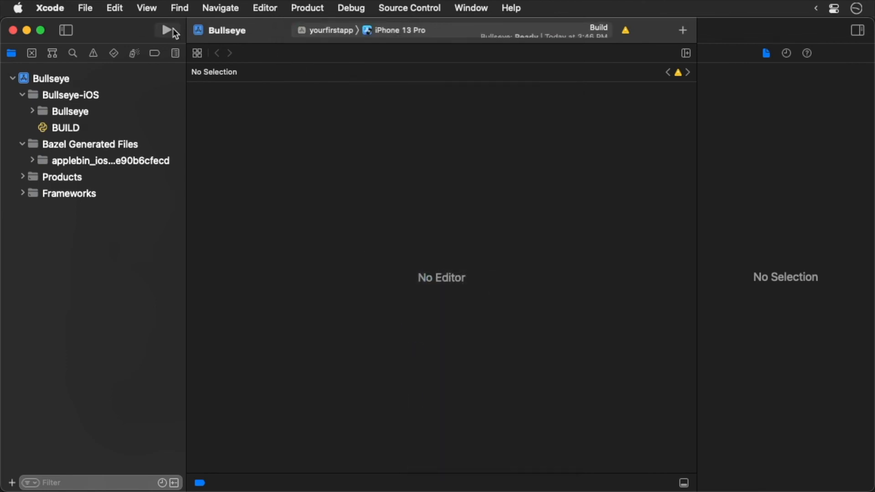
{"action": "left_click", "coordinate": [166, 30]}
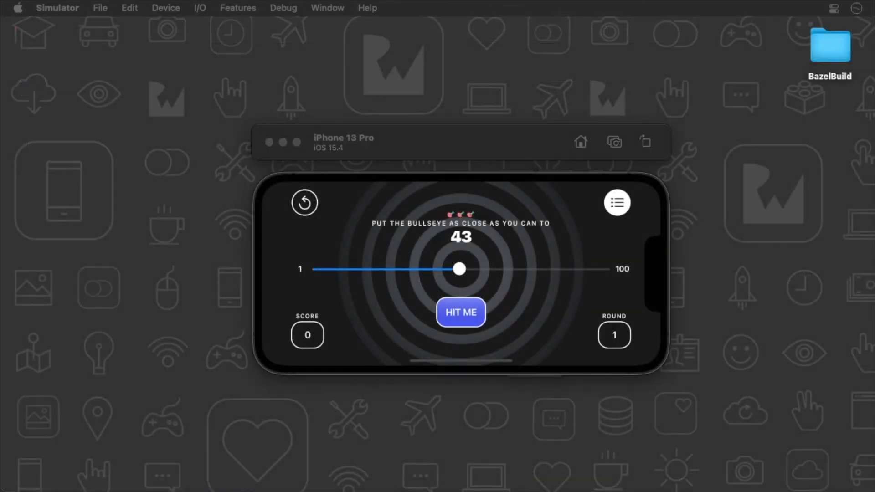